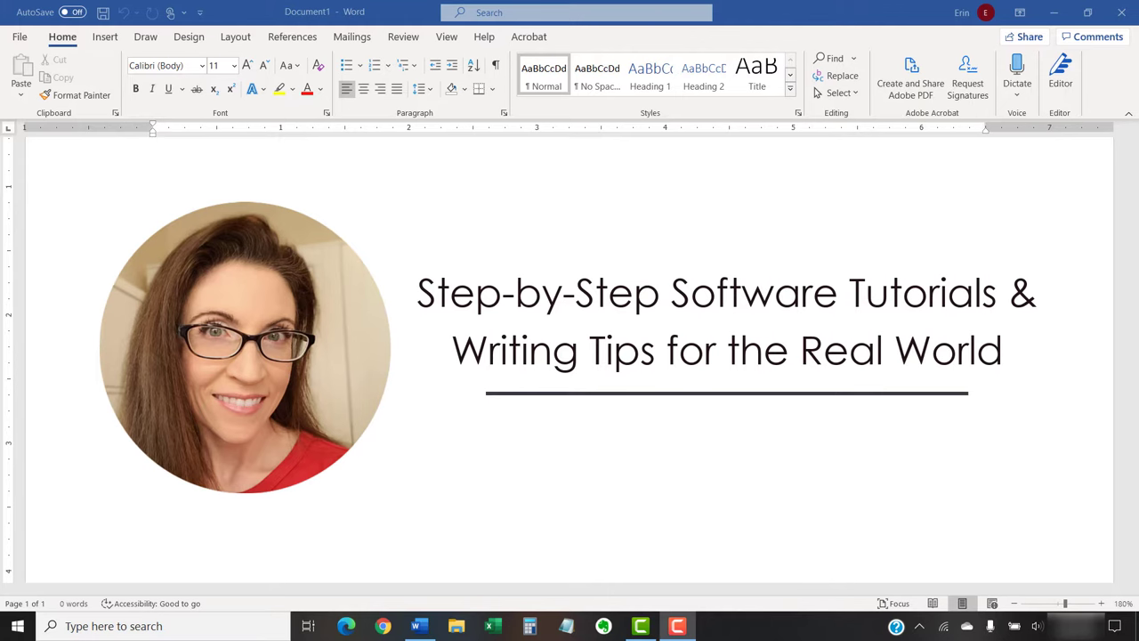
Step: Reach the Define New Bullet dialog from the Home tab's Bullets drop-down
type("erinwrightwriting.com")
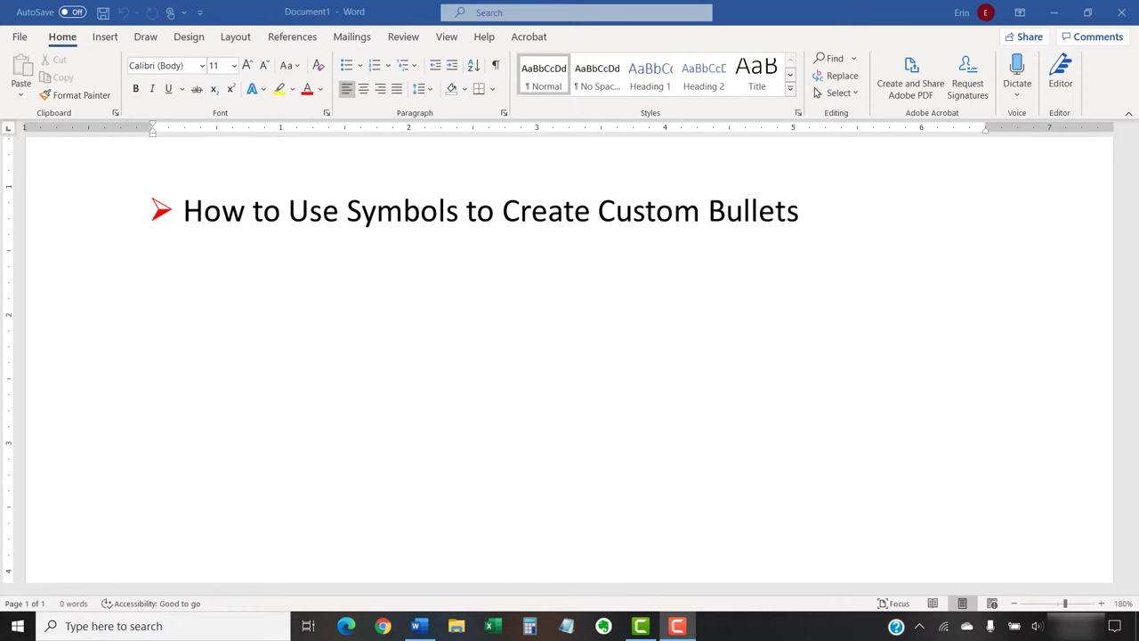
type("How to Use Images to Create Custom Bullets")
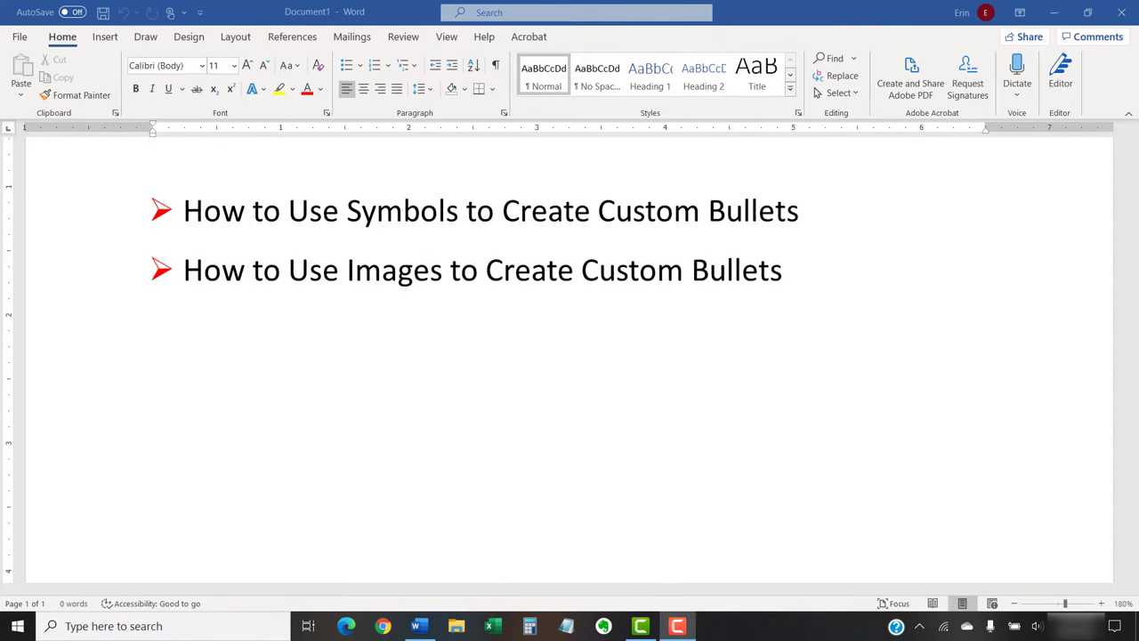
type("How to Remove Custom Bullets from the Bullets Library")
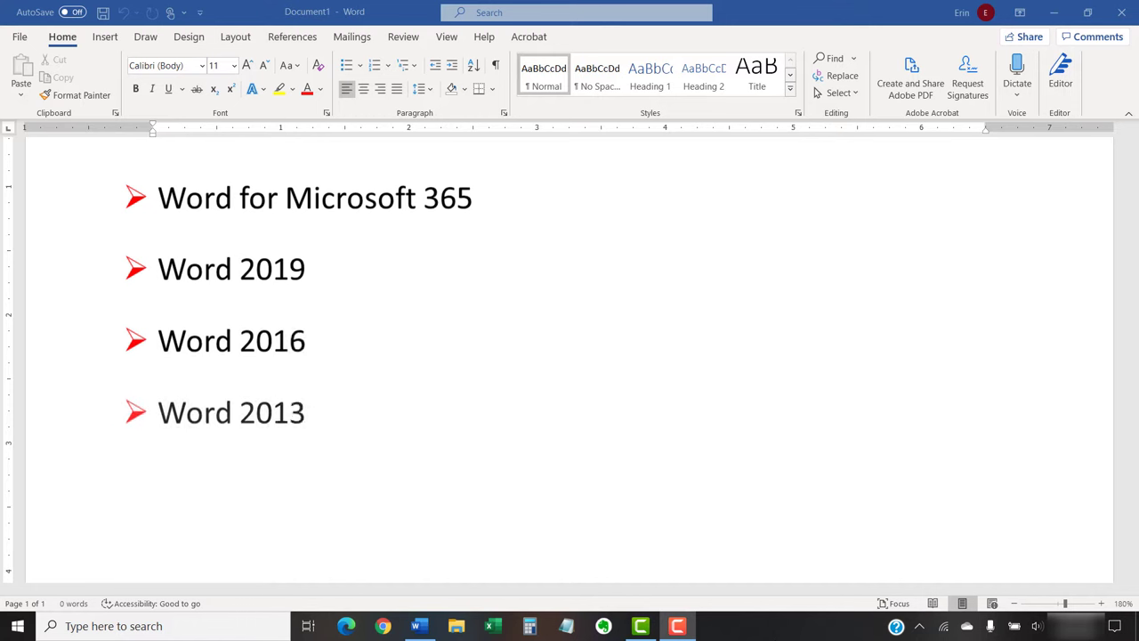
type("Word 2010")
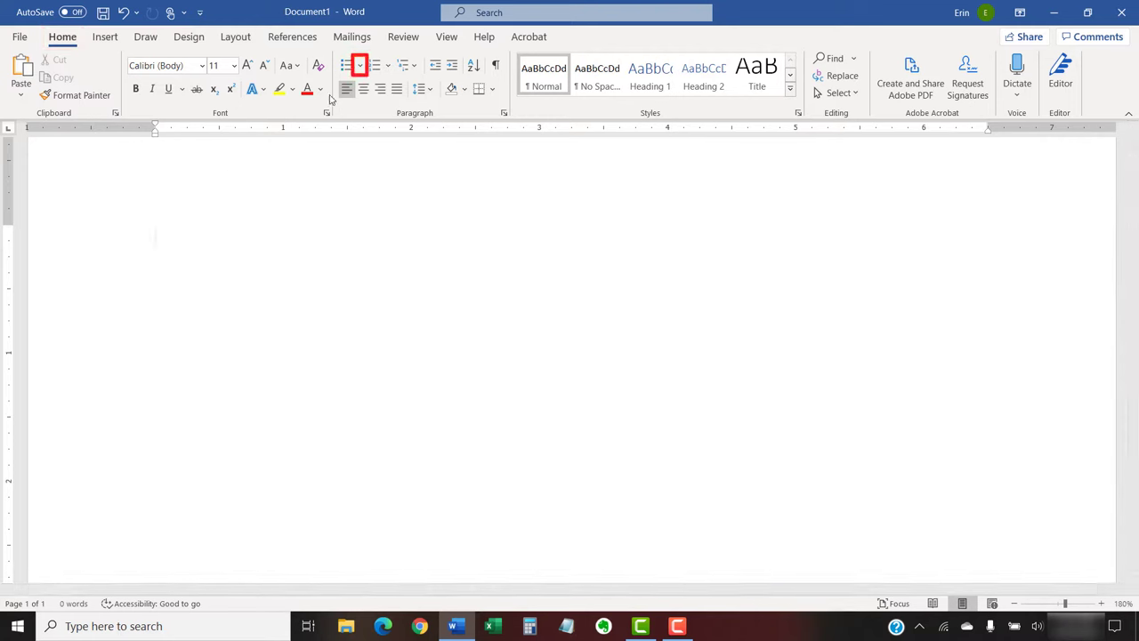
left_click(359, 64)
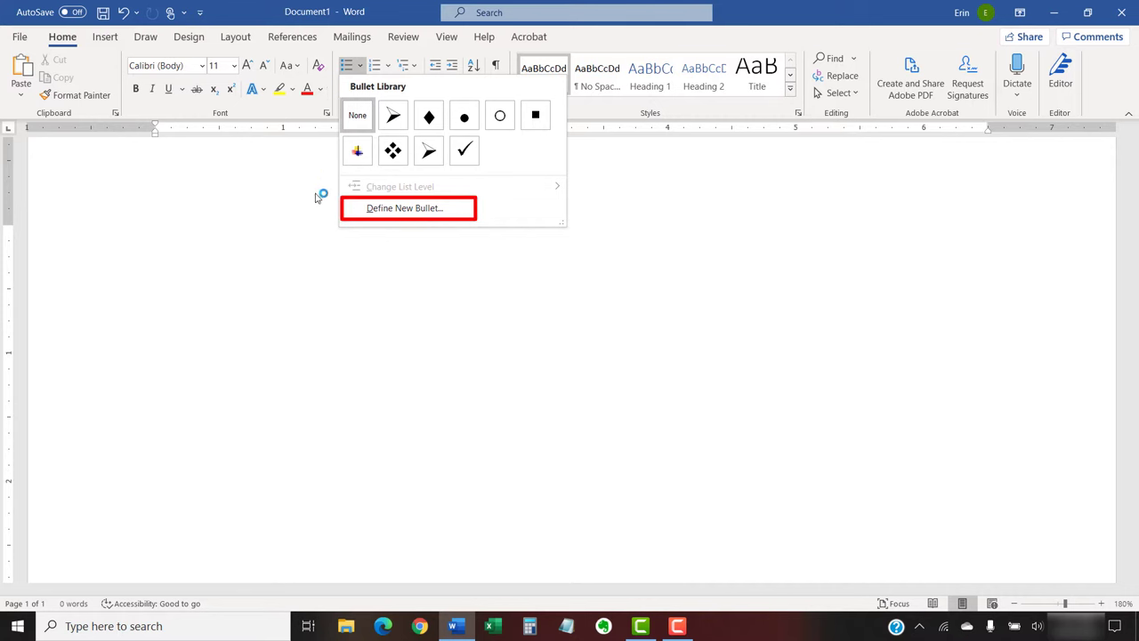
left_click(402, 207)
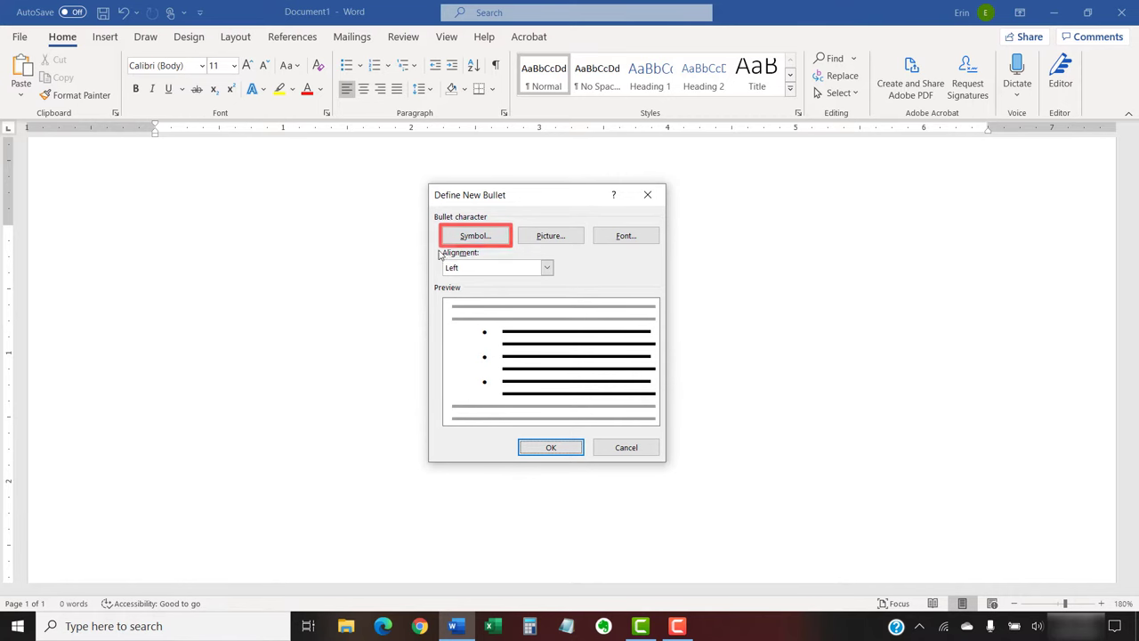
Step: Choose a Webdings check-mark symbol as the new bullet character
left_click(474, 235)
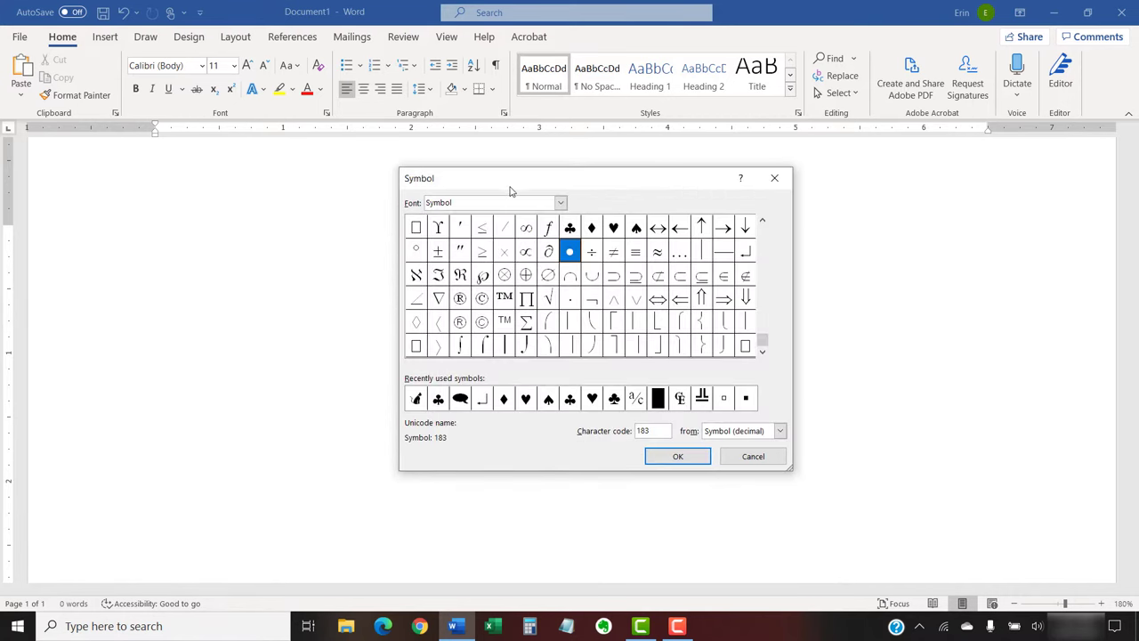
left_click(559, 203)
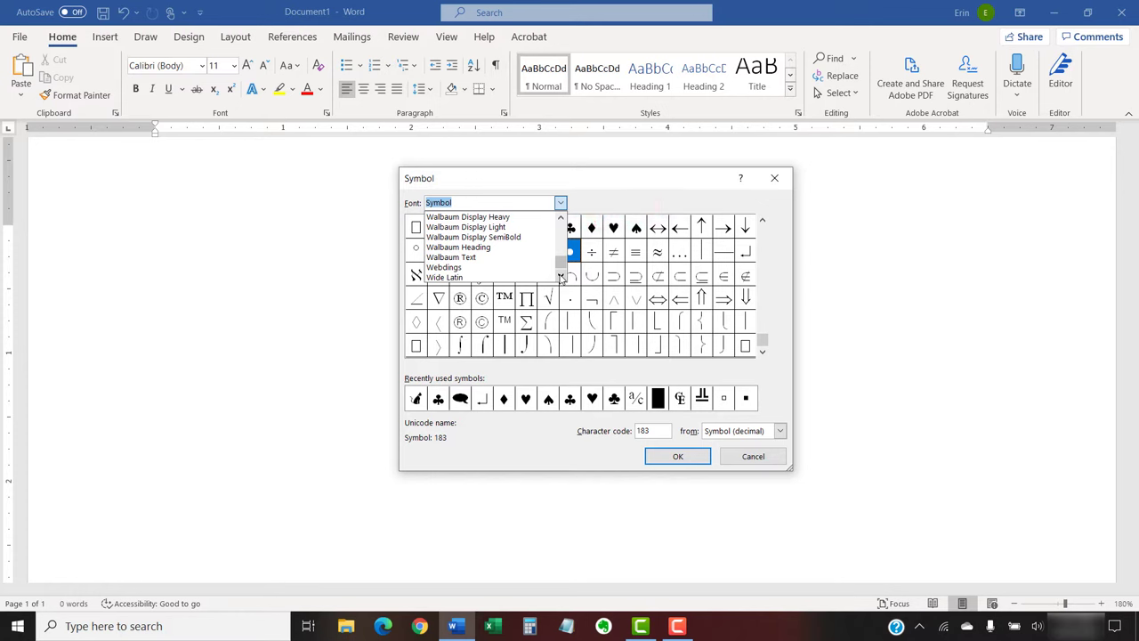
mouse_move(445, 267)
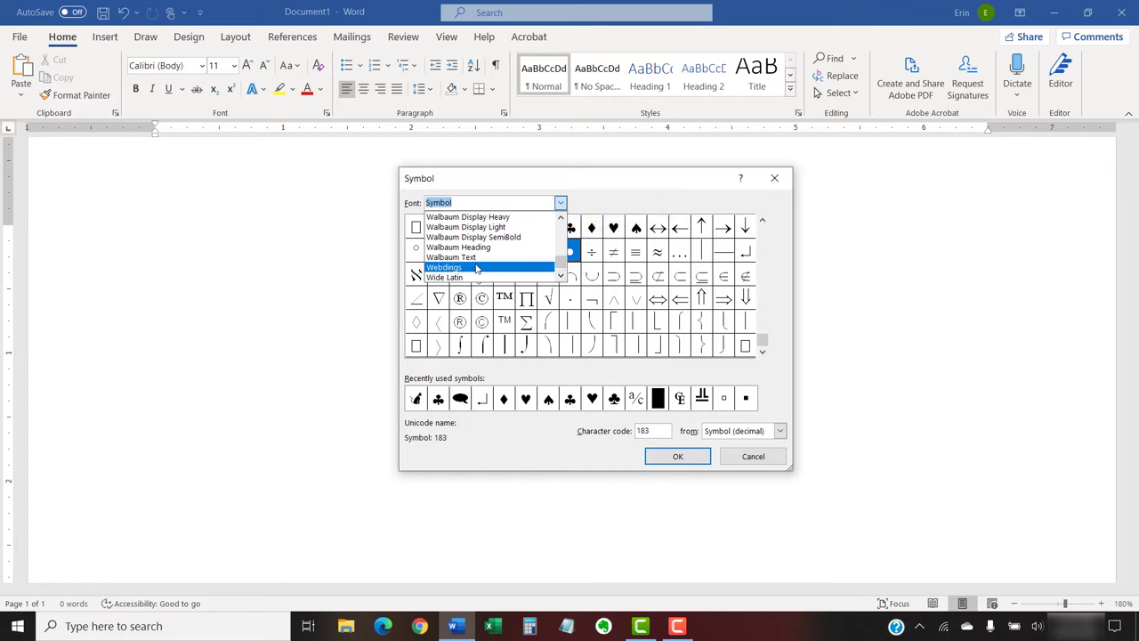
left_click(444, 267)
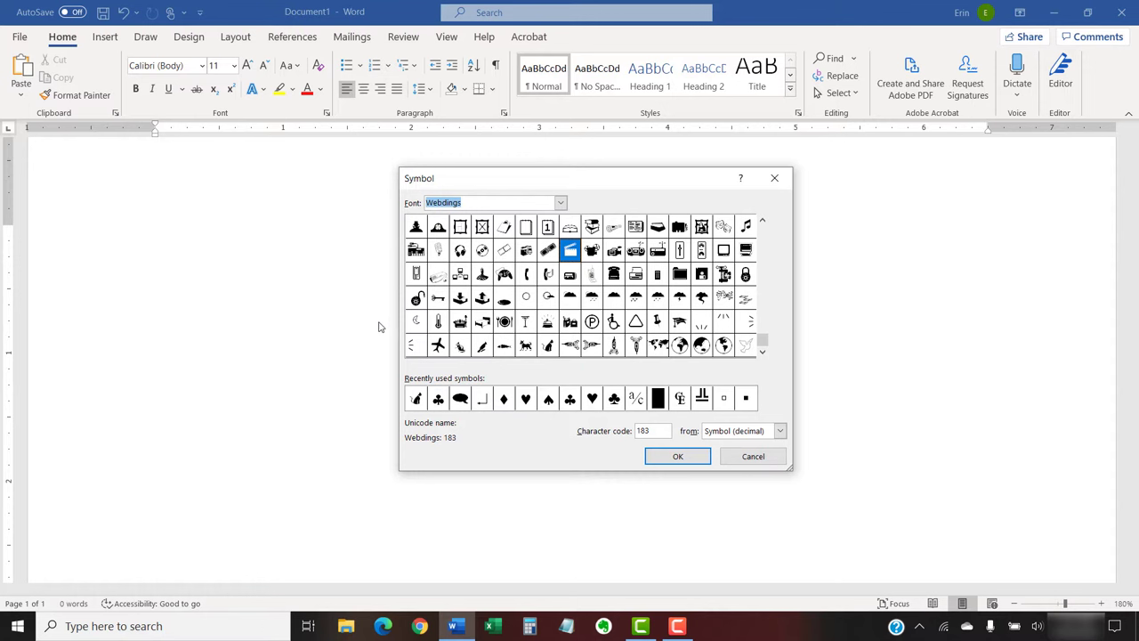
mouse_move(381, 339)
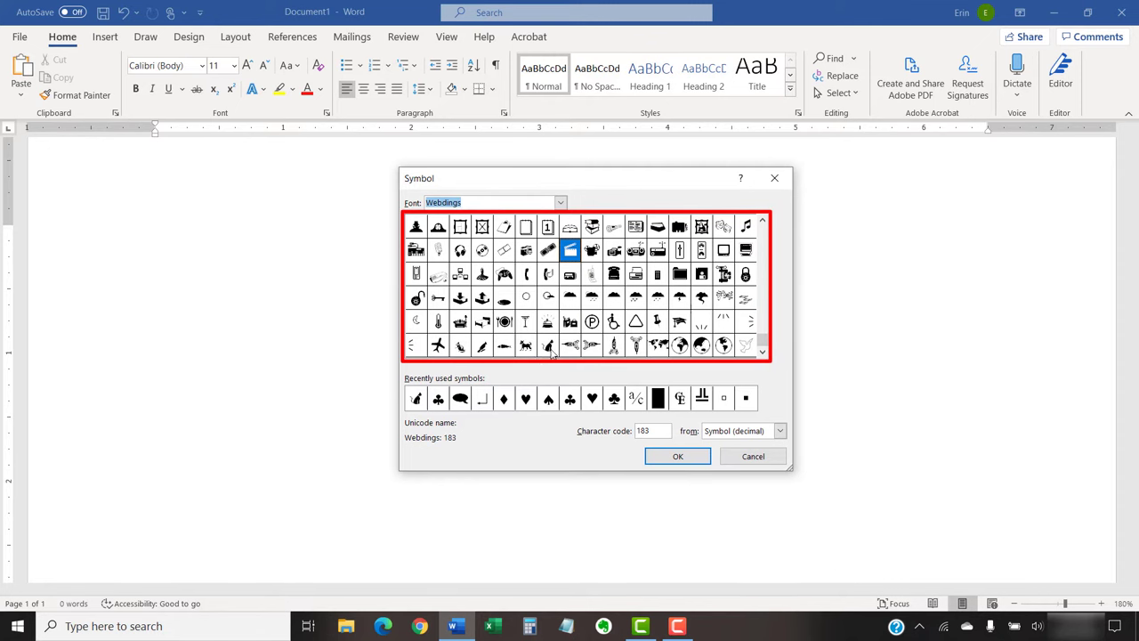
left_click(549, 345)
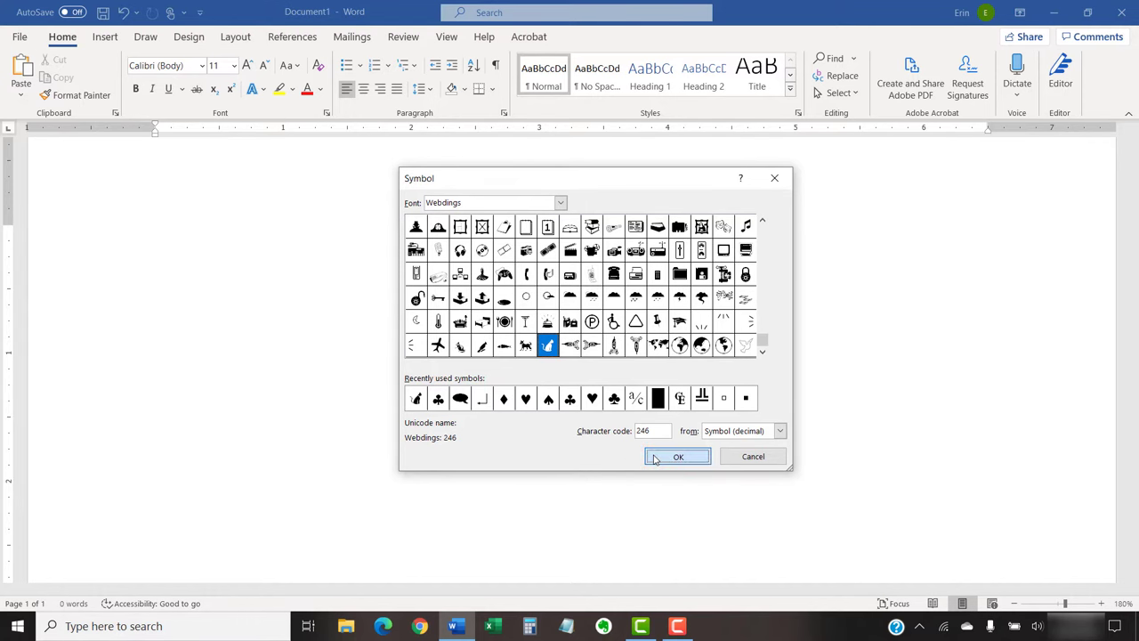
left_click(678, 455)
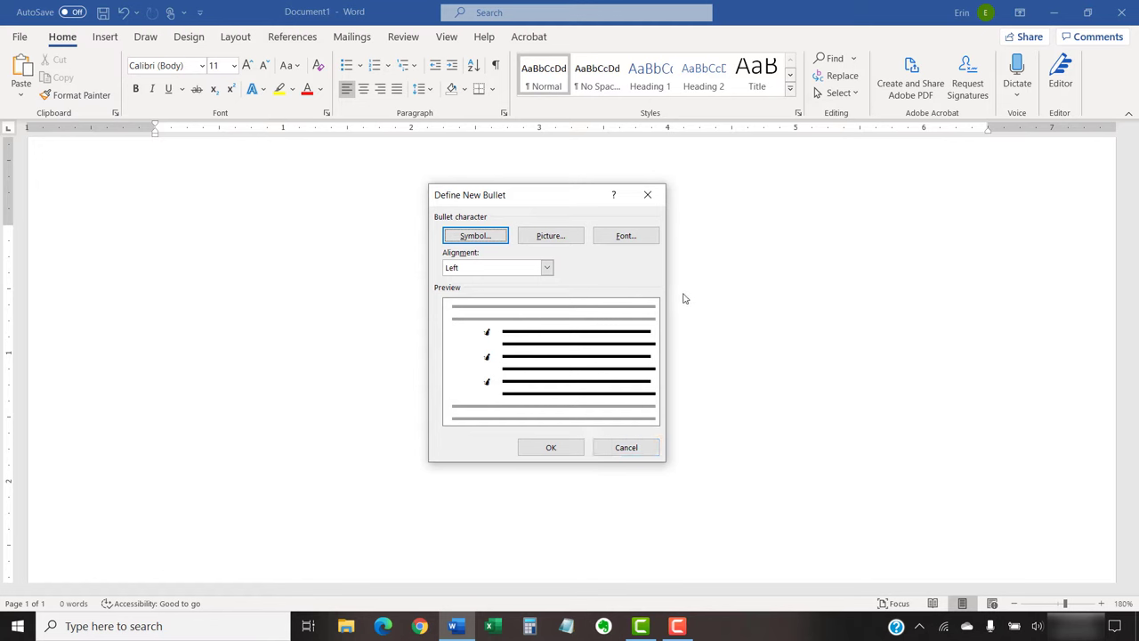
mouse_move(680, 289)
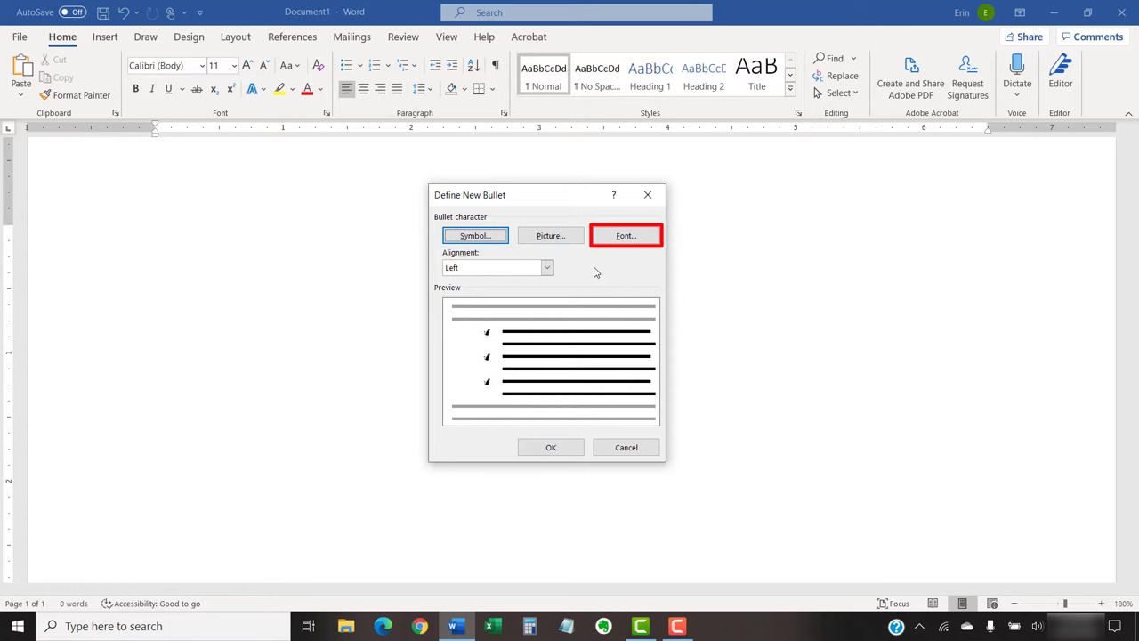
Step: Make the Webdings bullet red at size 12 and apply it to the first line
left_click(626, 235)
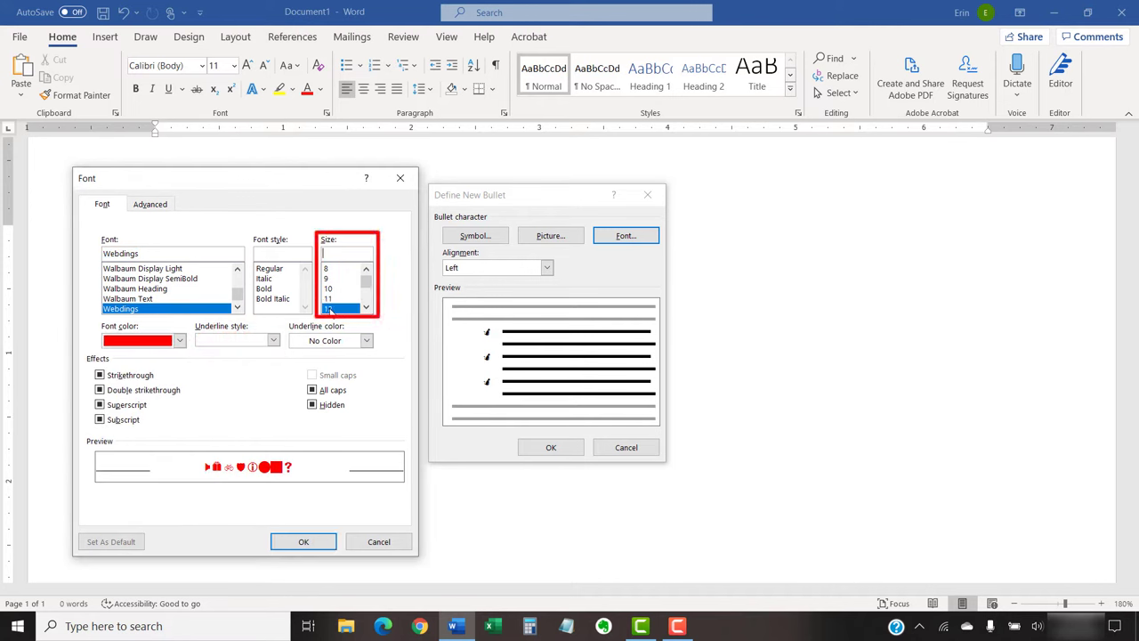
left_click(327, 309)
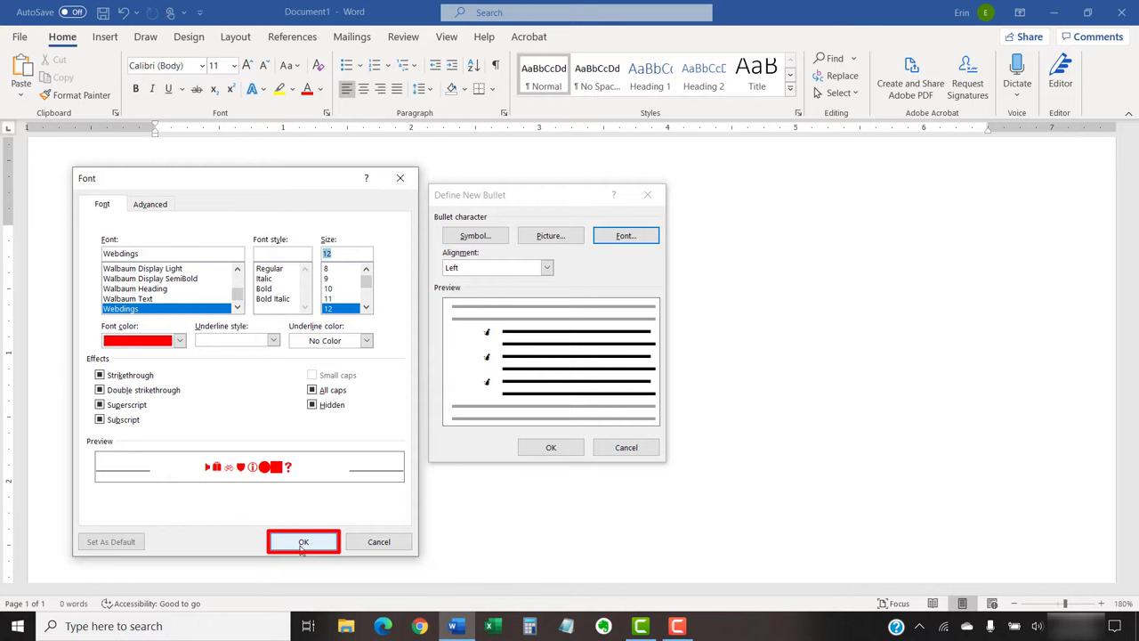
left_click(302, 541)
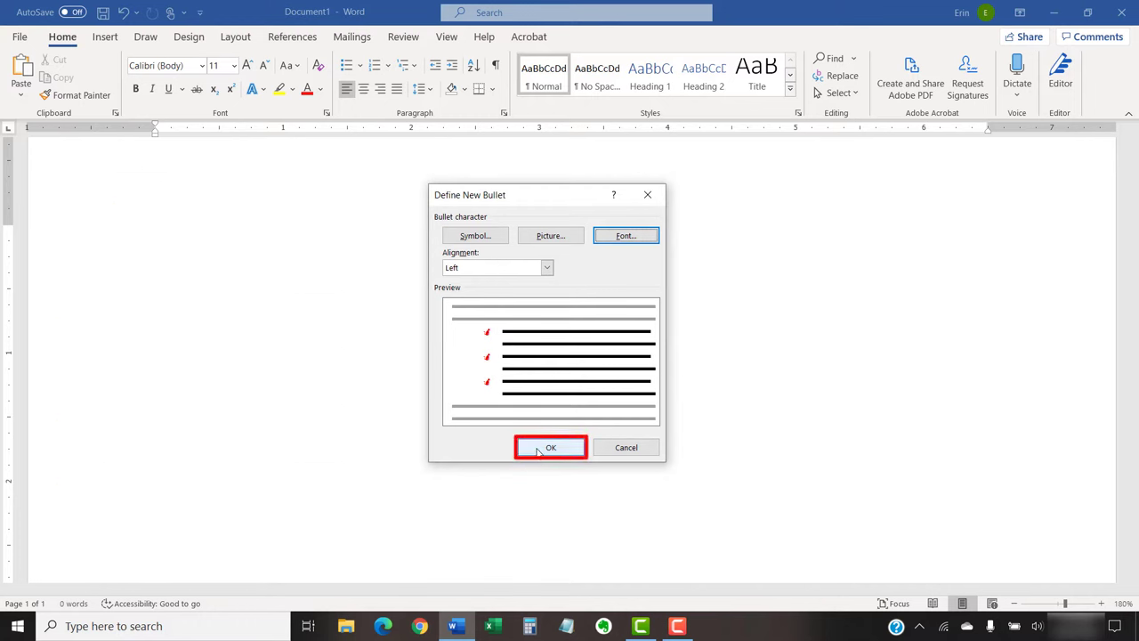
left_click(550, 447)
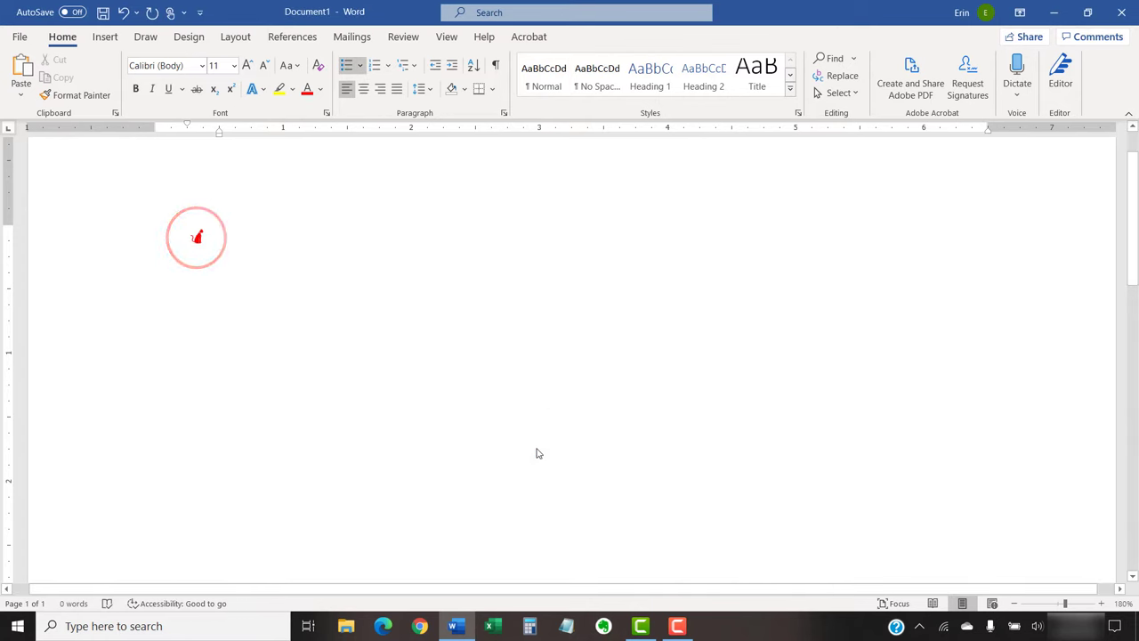
Step: List Treats and Toys under the EW logo picture bullet
type("T")
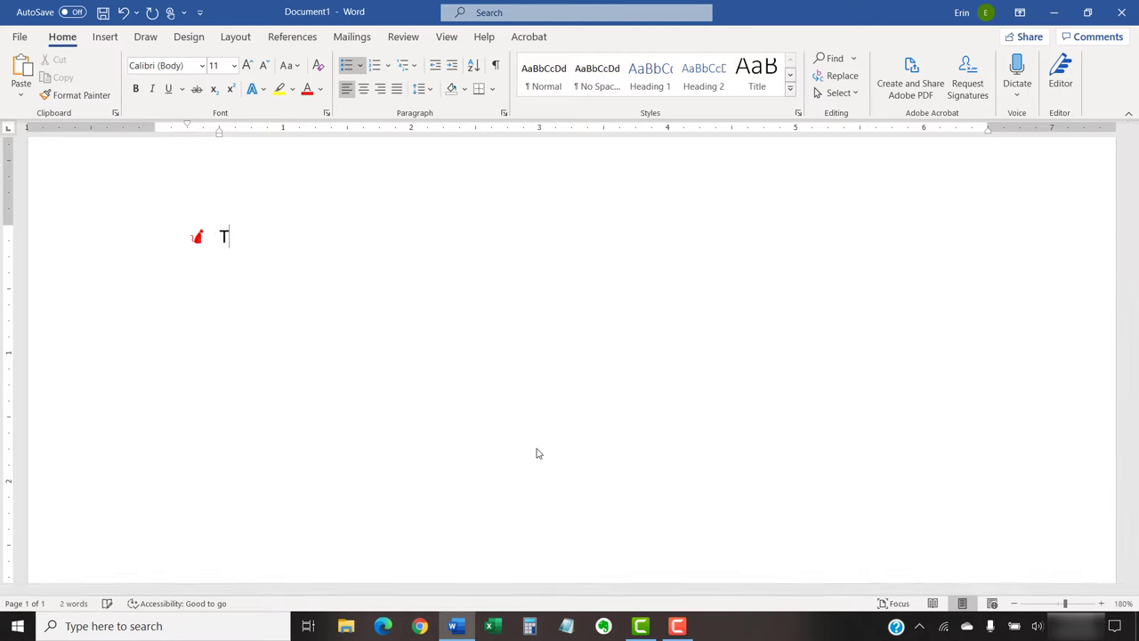
type("reats")
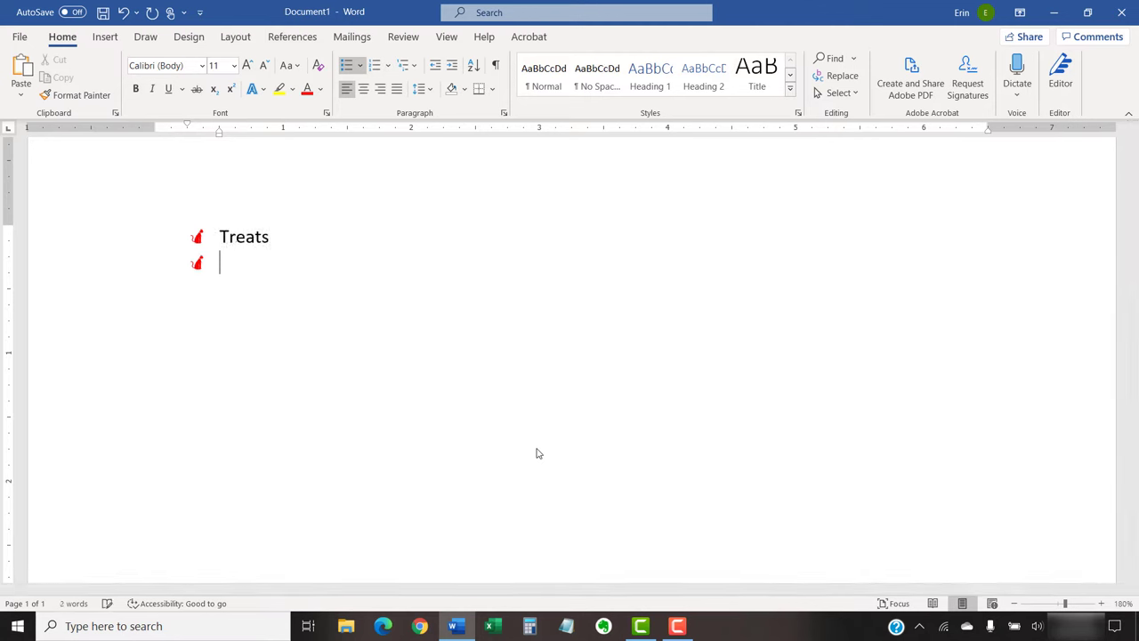
type("Toys")
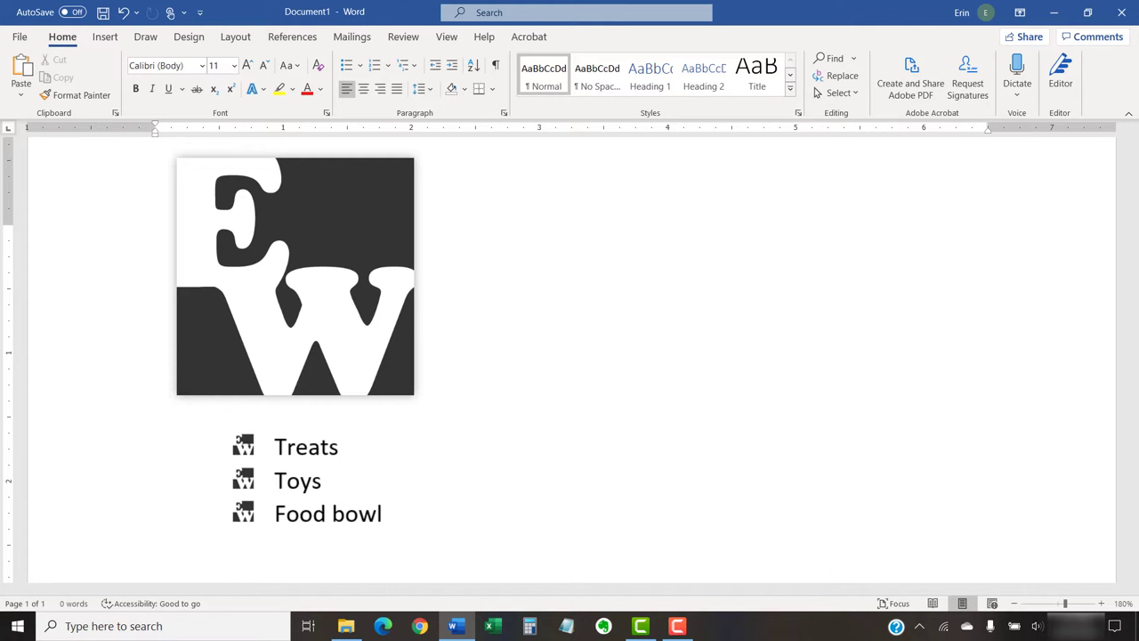
Step: On a fresh blank document, reach Define New Bullet from the Bullets drop-down again
left_click(157, 235)
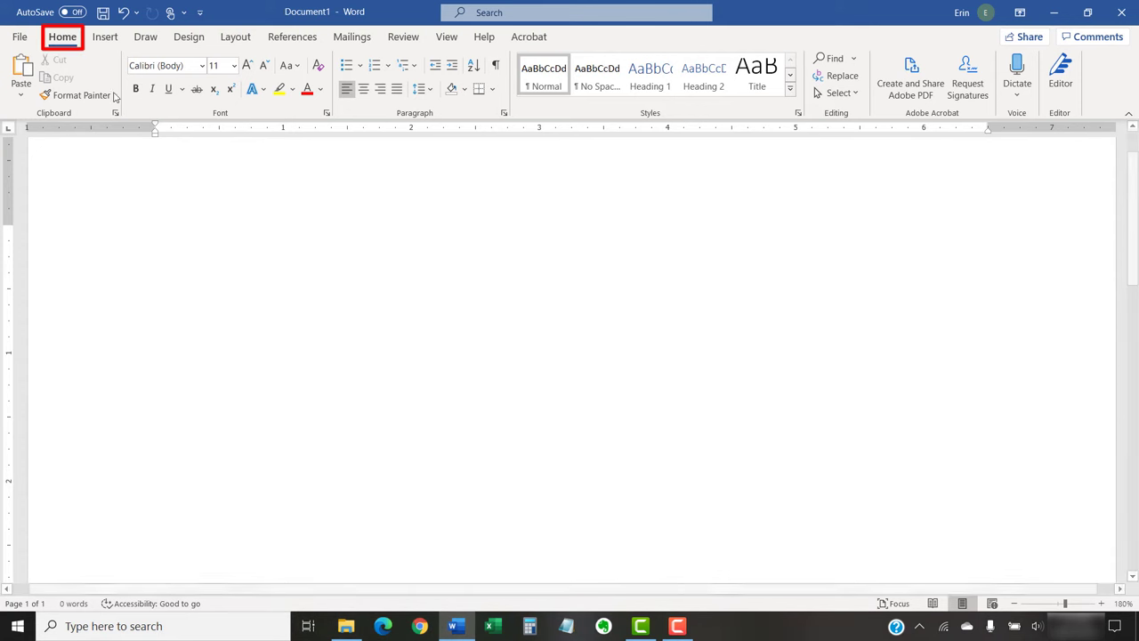
mouse_move(131, 125)
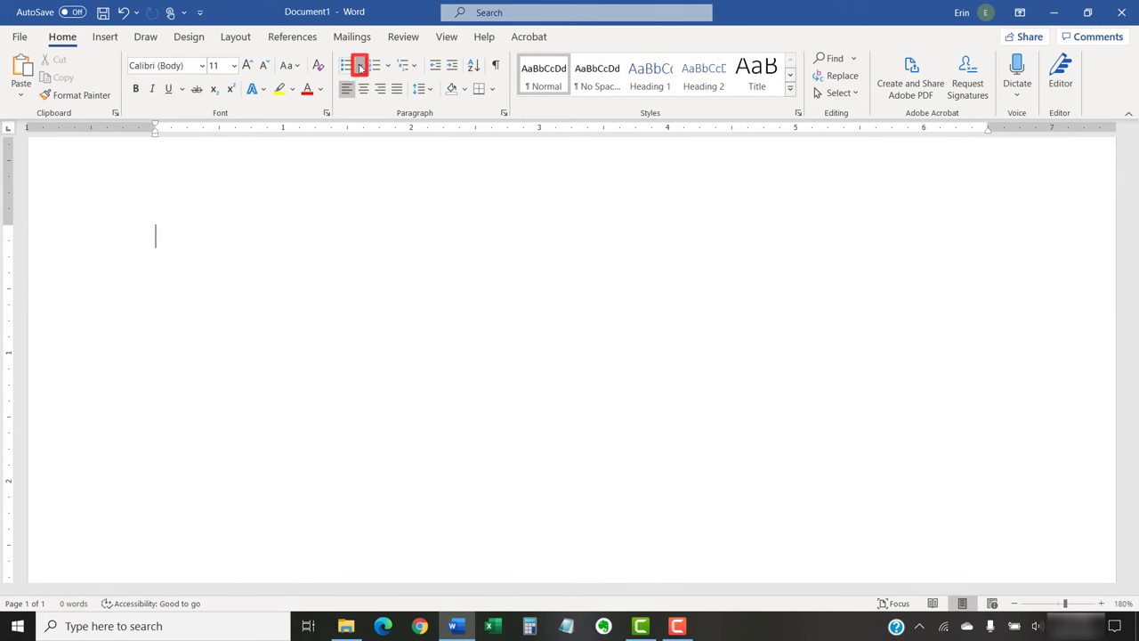
left_click(360, 64)
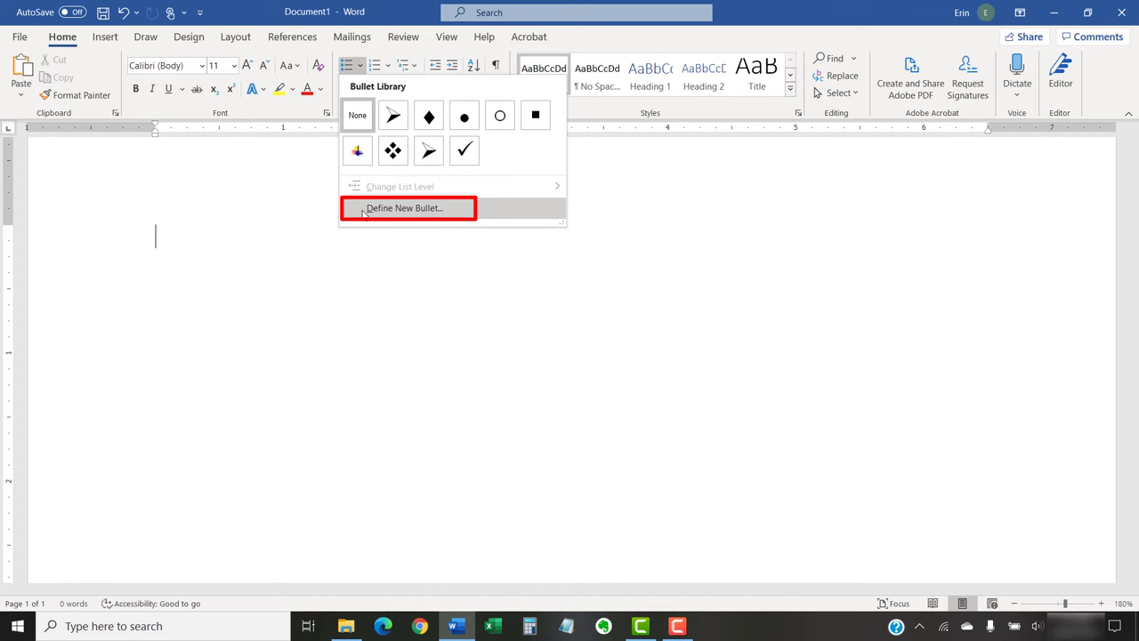
left_click(402, 207)
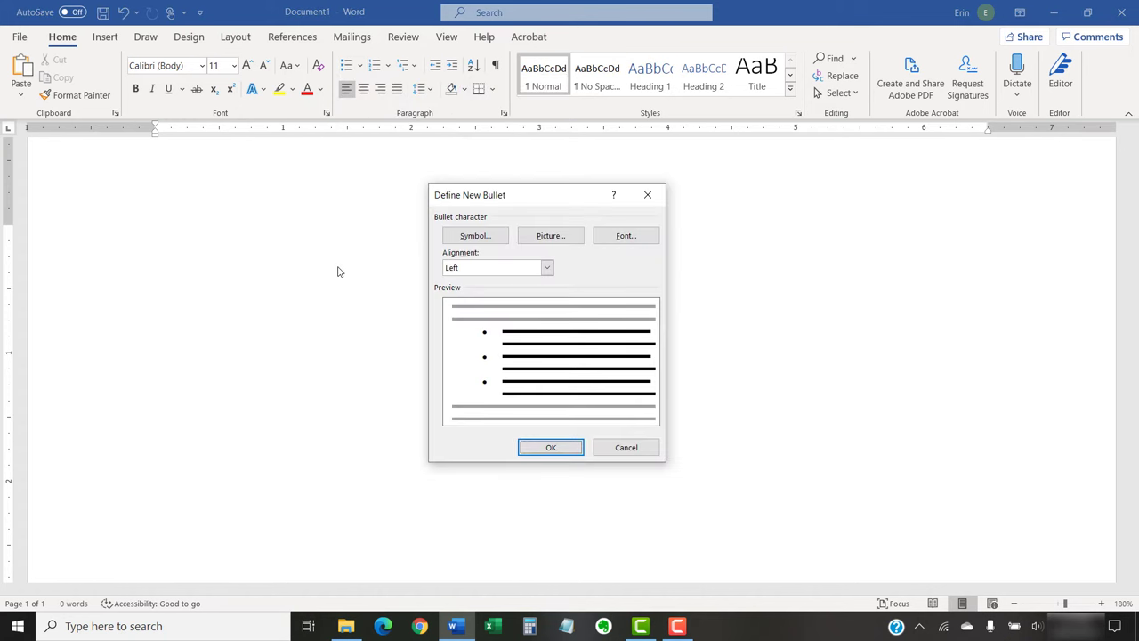
mouse_move(550, 235)
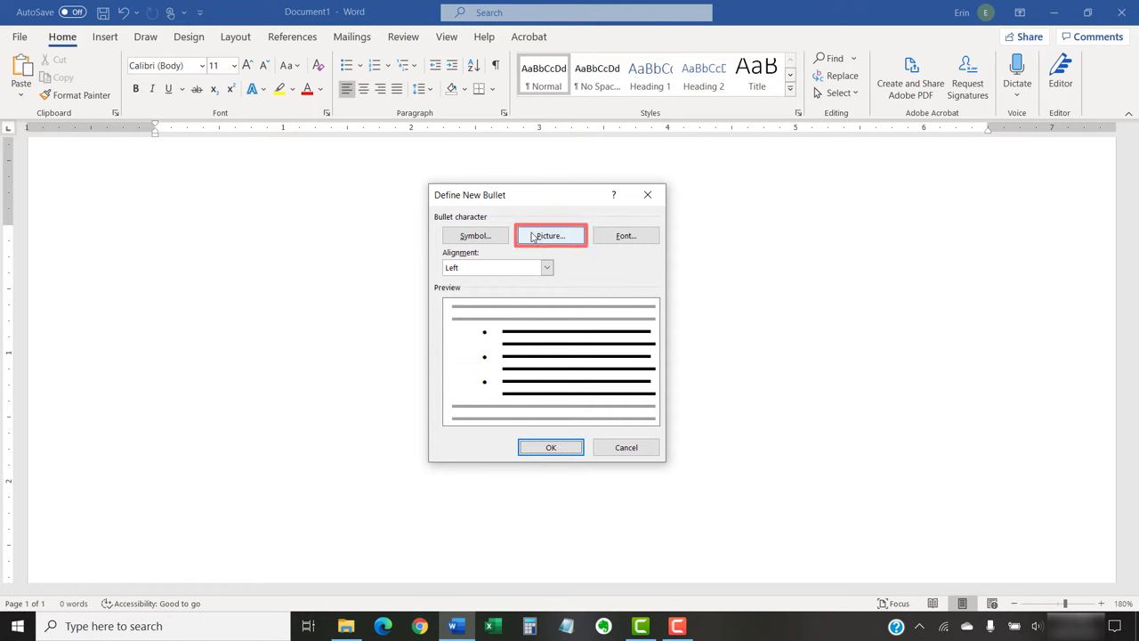
Step: Choose Picture as the bullet type to browse for an image file
left_click(548, 235)
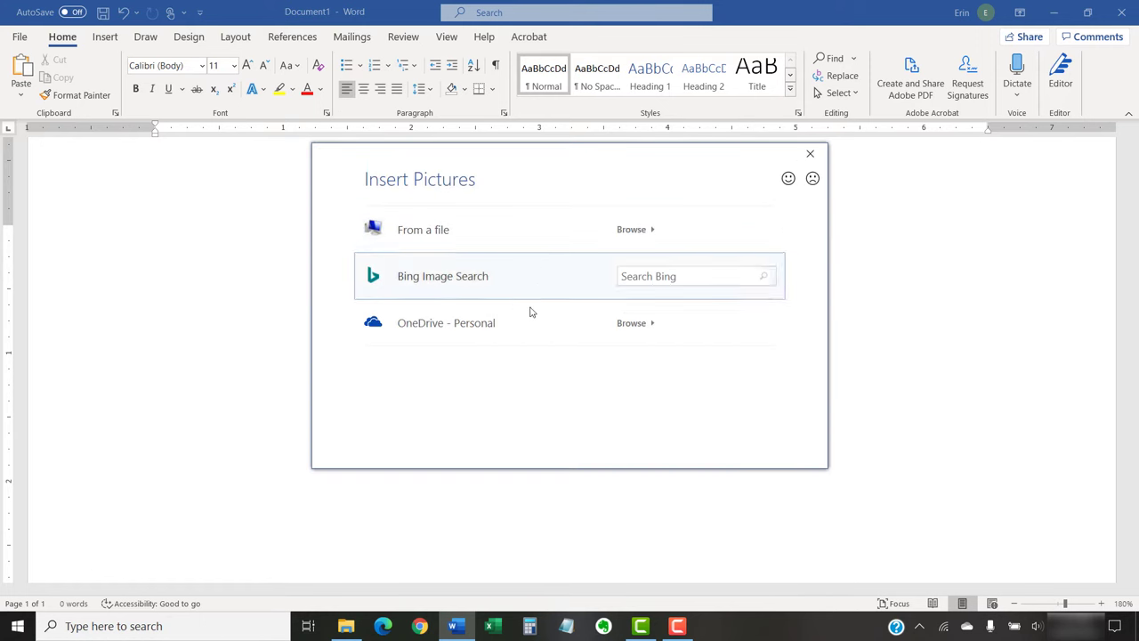
mouse_move(523, 391)
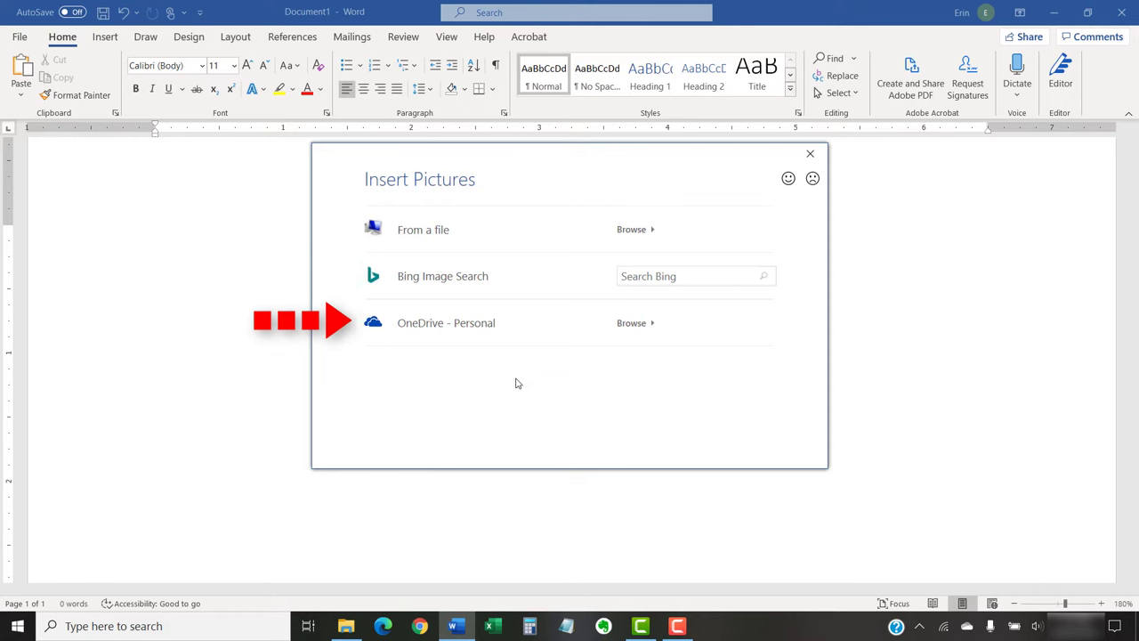
mouse_move(473, 229)
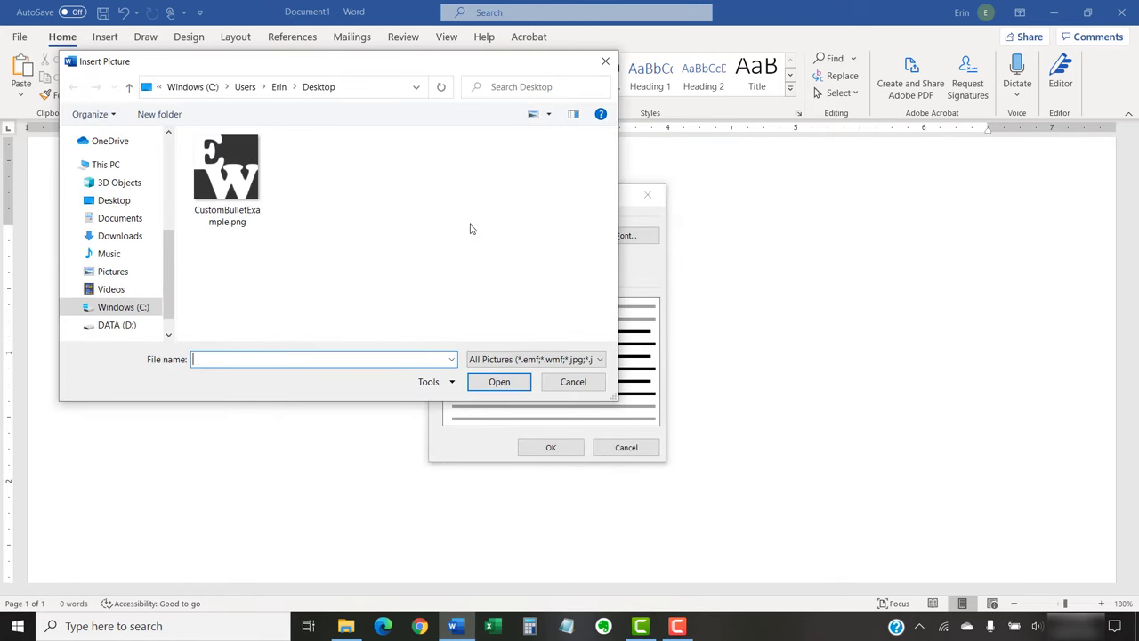
mouse_move(313, 221)
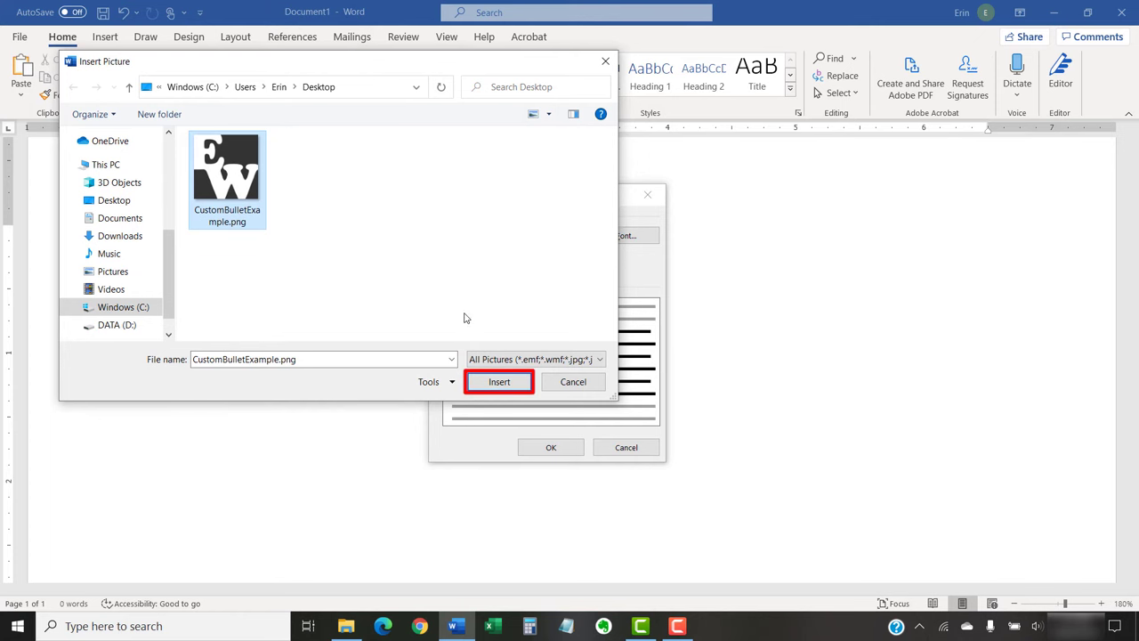
Step: Insert CustomBulletExample.png as the bullet and apply it to the first line
left_click(498, 381)
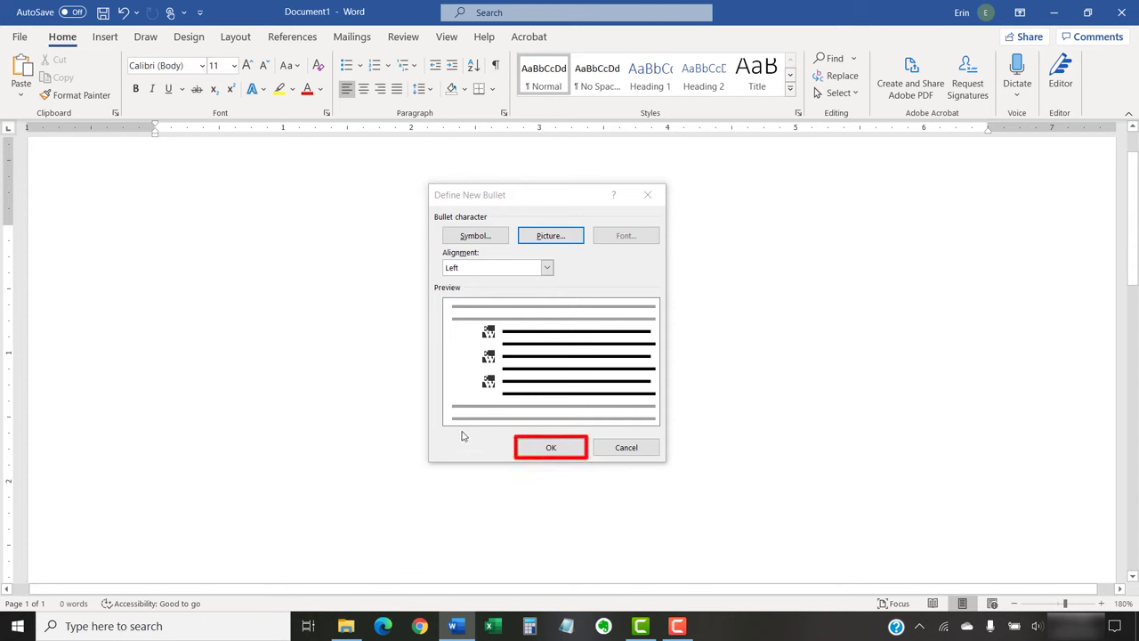
left_click(549, 447)
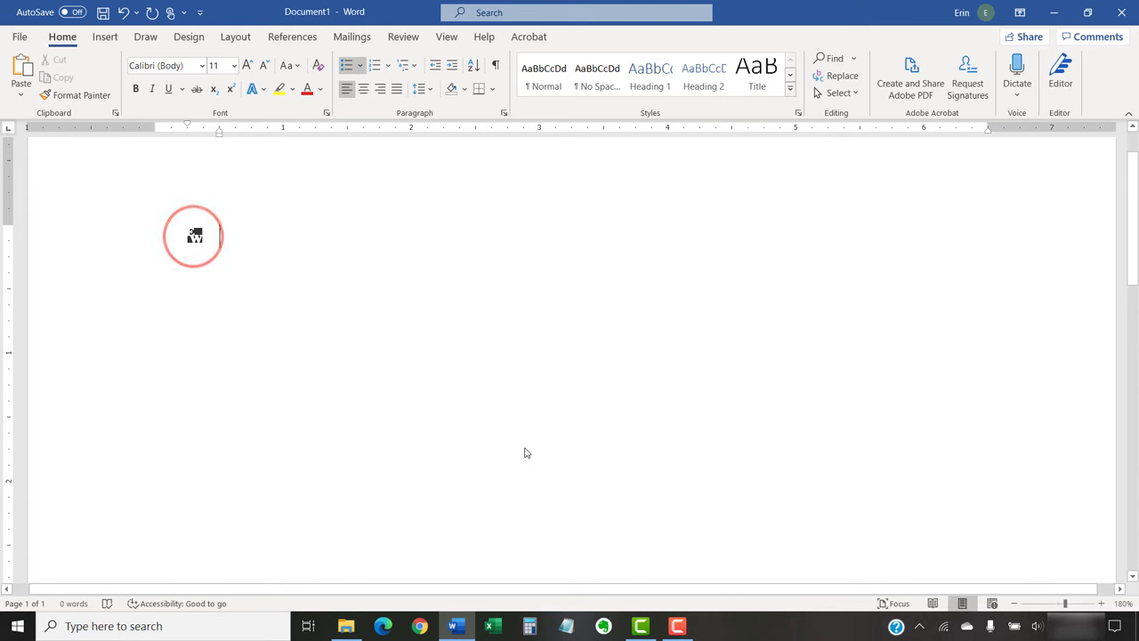
Step: Enter 'Toys' on the picture-bulleted line before clearing it
type("Toys")
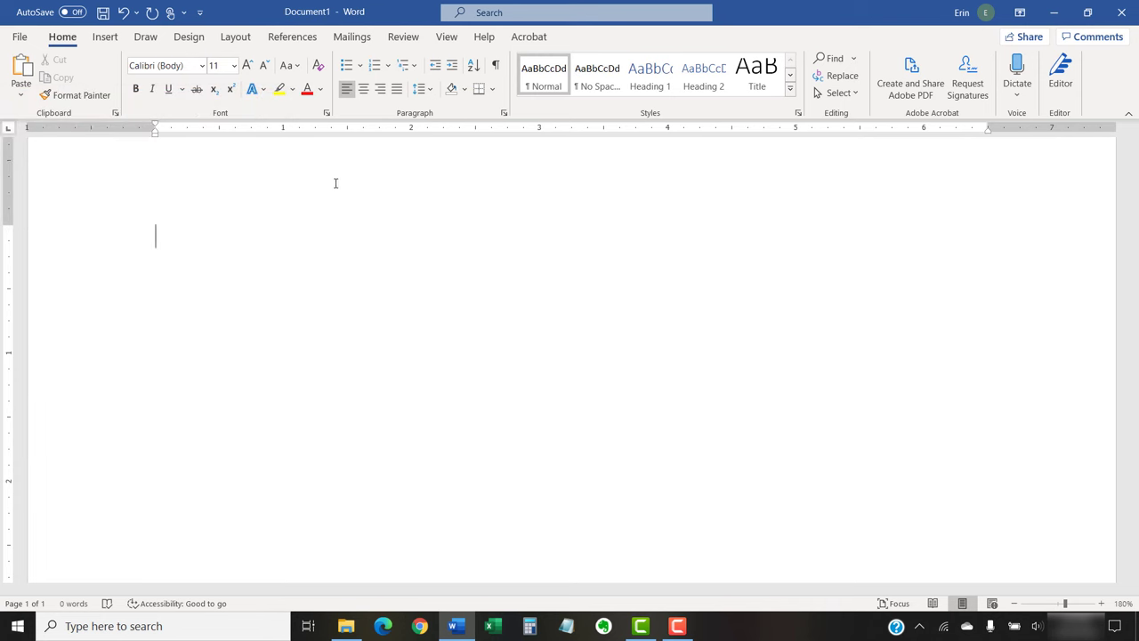
mouse_move(331, 82)
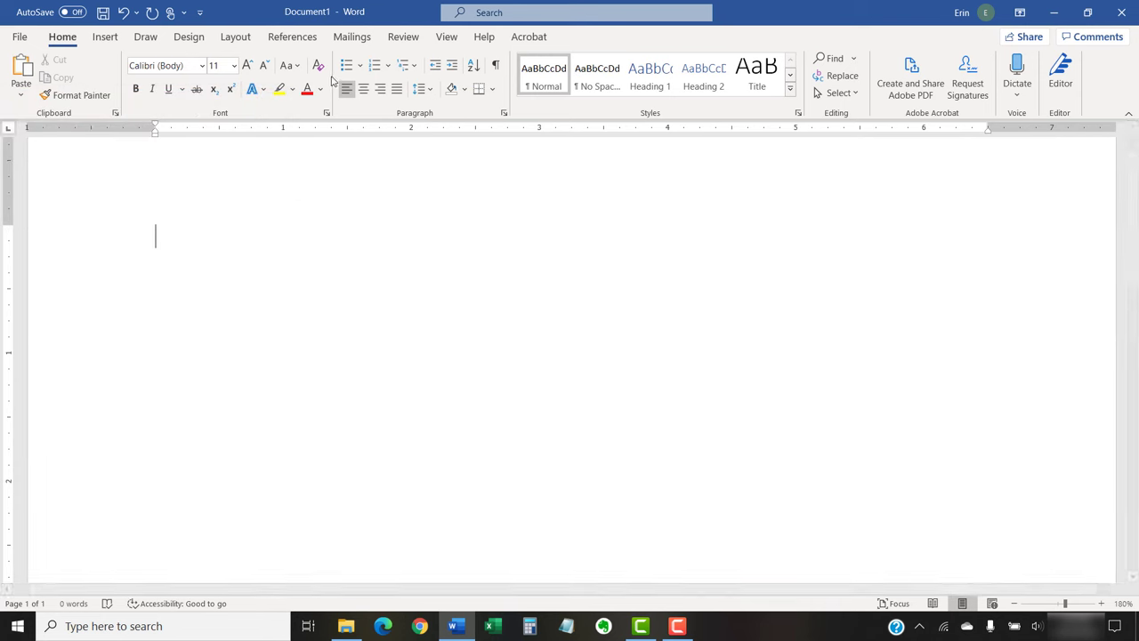
Step: Remove the EW picture bullet from the Bullet Library via its right-click menu
left_click(359, 65)
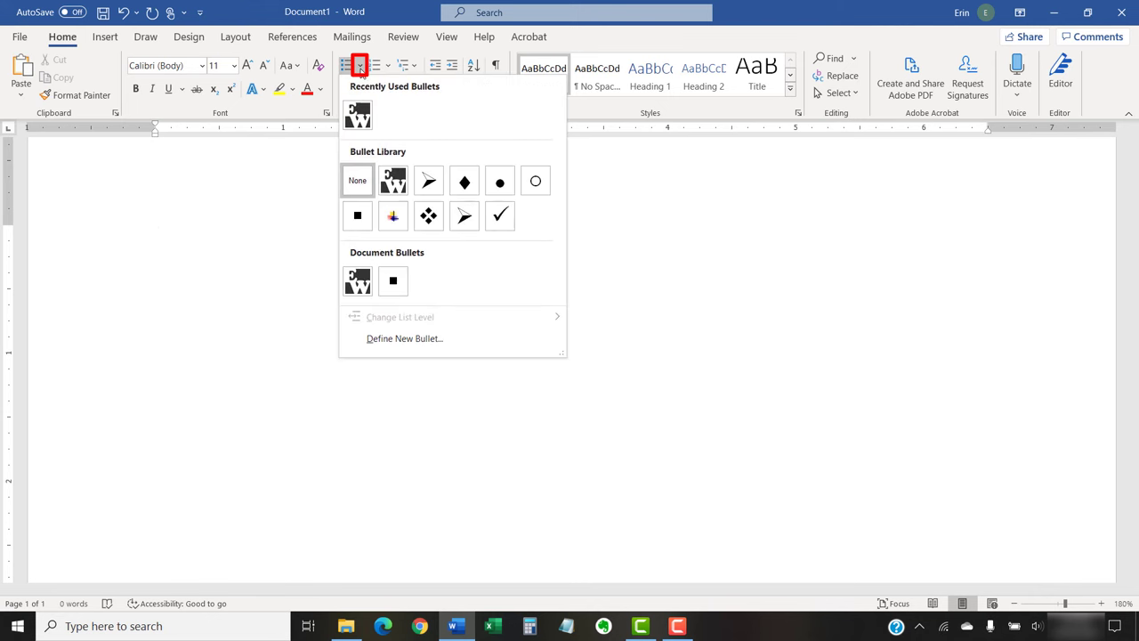
mouse_move(384, 103)
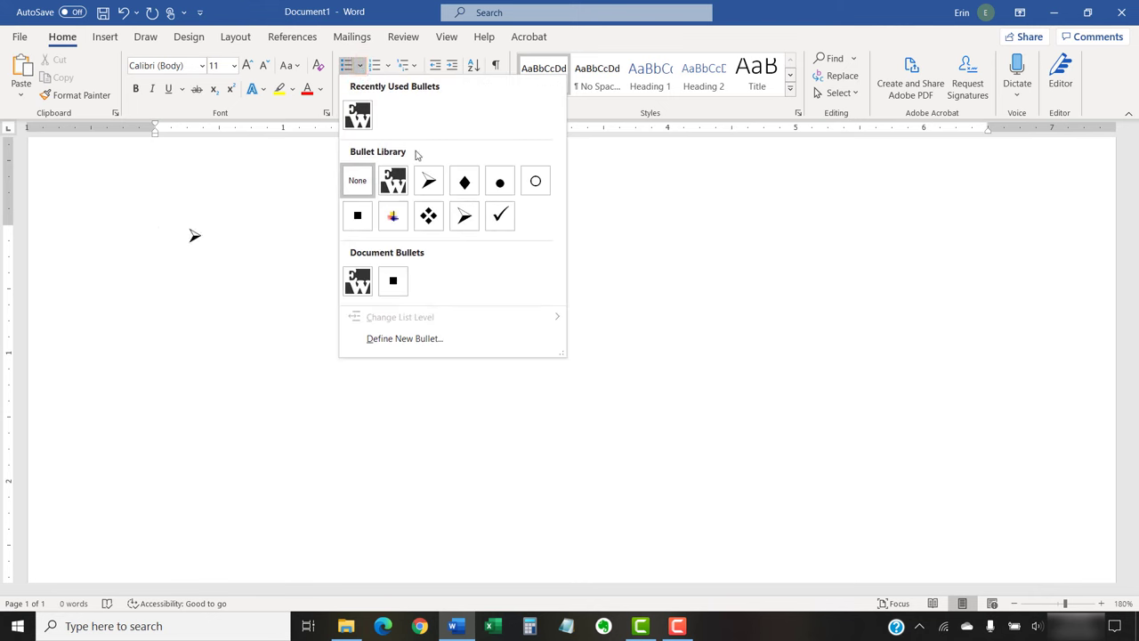
right_click(394, 181)
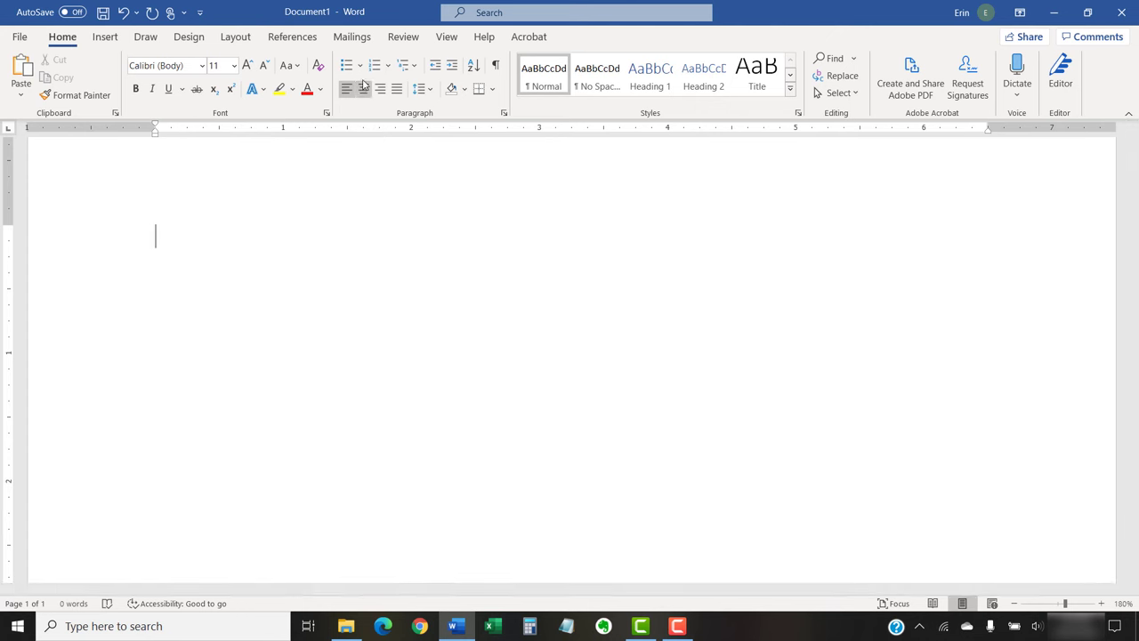
left_click(360, 64)
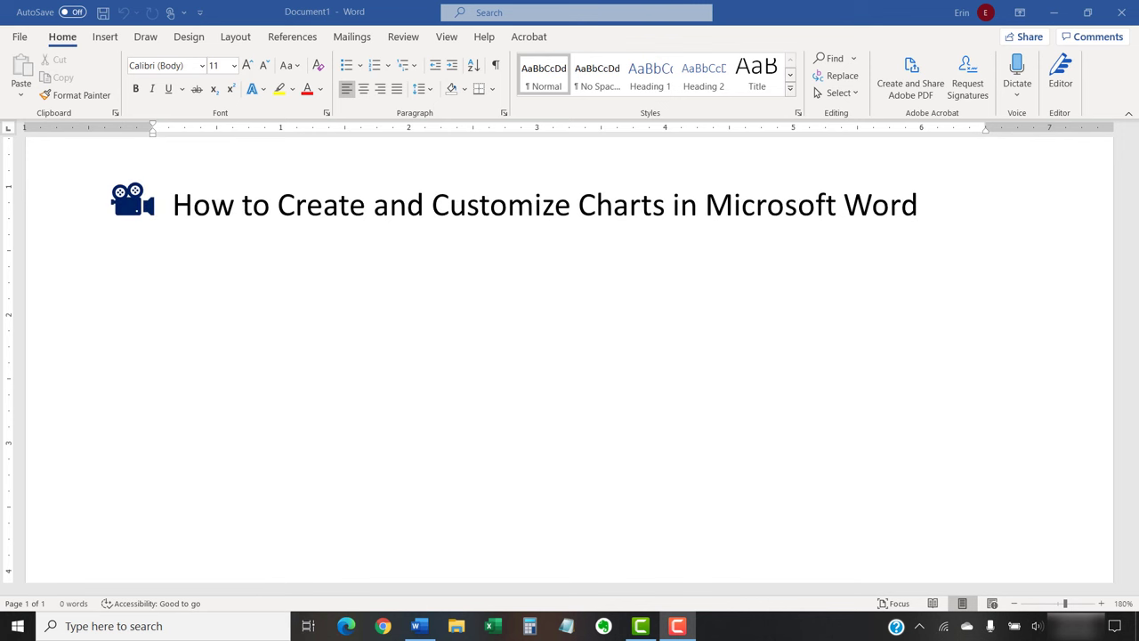
type("How to Create and Update a Table of Contents in Microsoft Word")
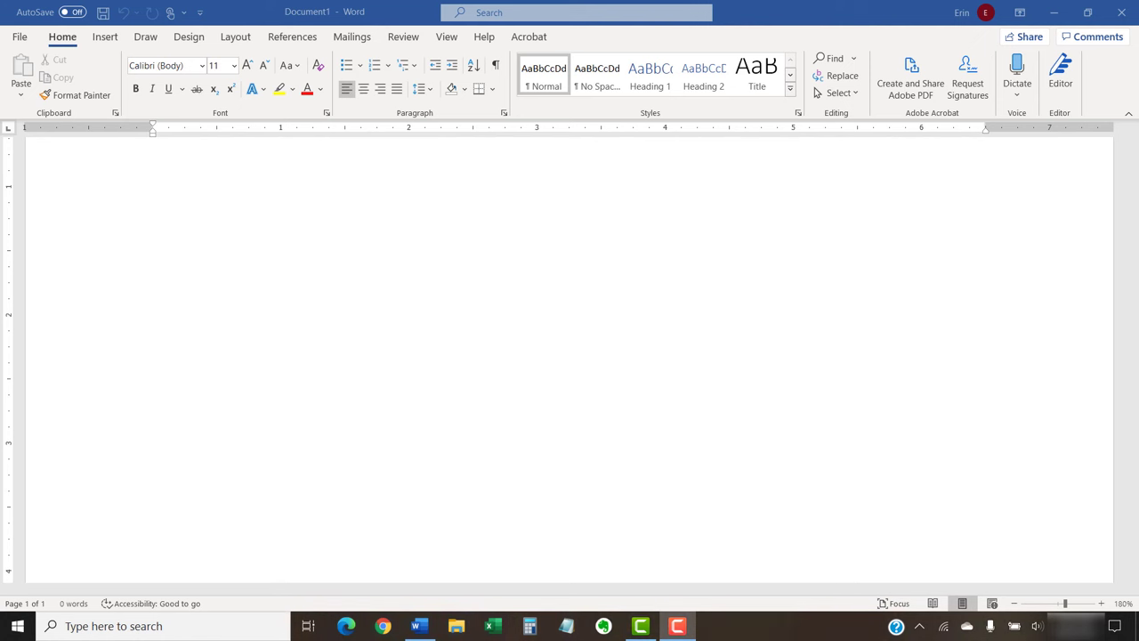
type("erinwrightwriting")
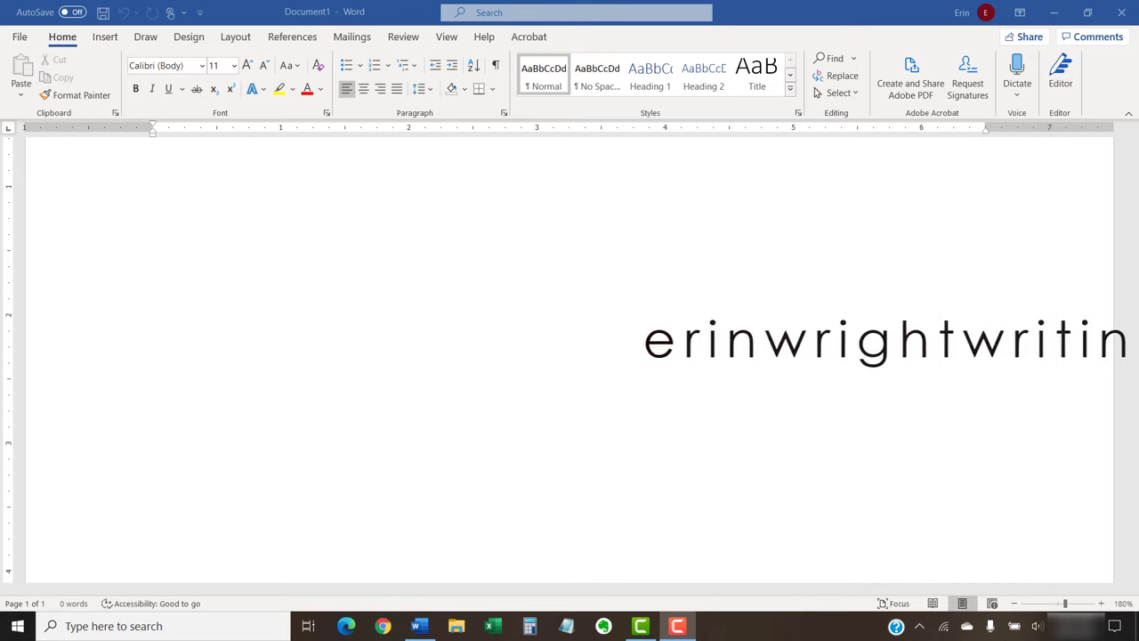